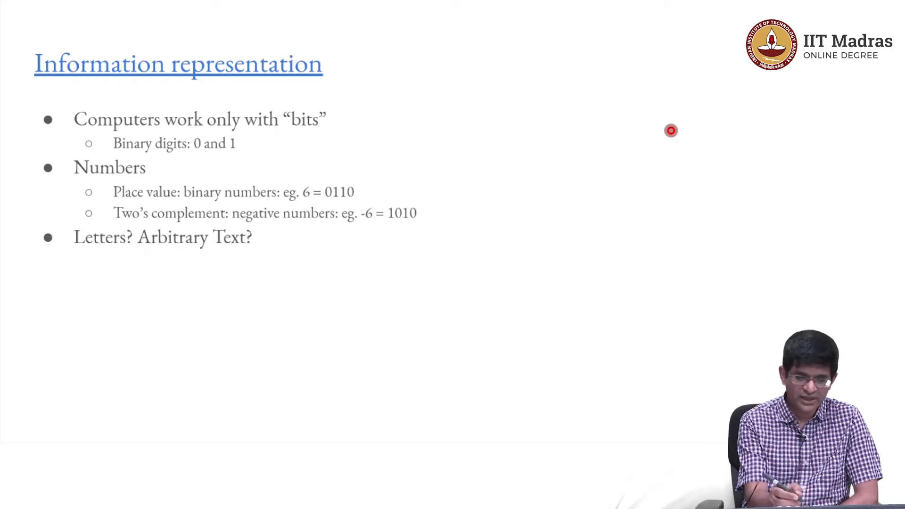
Underline a phrase on the Information representation slide while presenting it.
drag(181, 203, 283, 202)
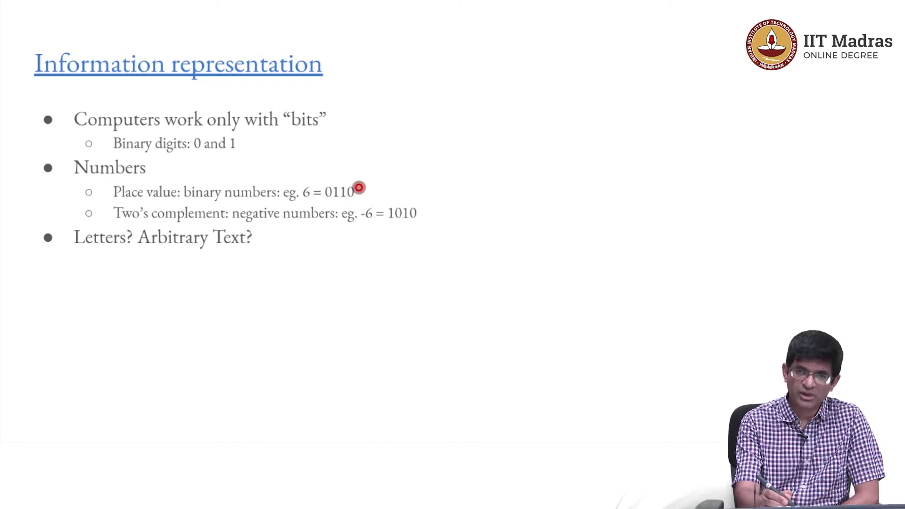
mouse_move(347, 191)
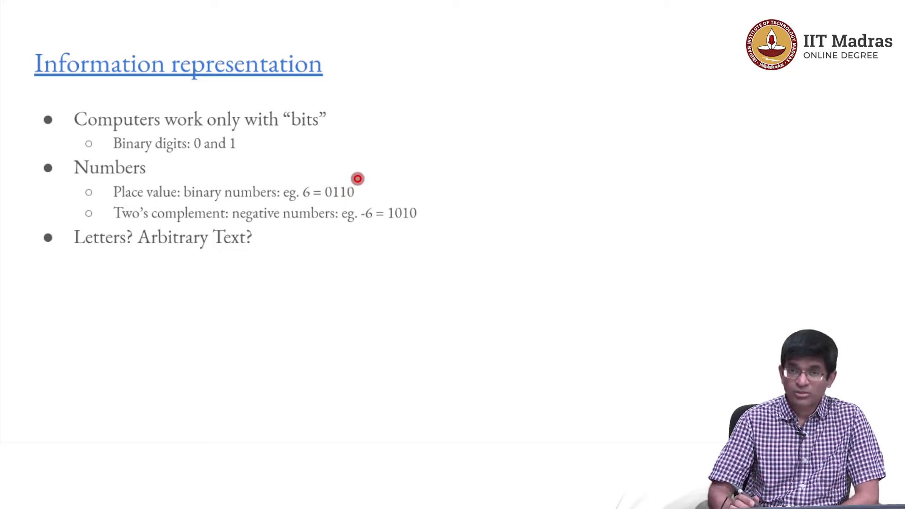
mouse_move(493, 405)
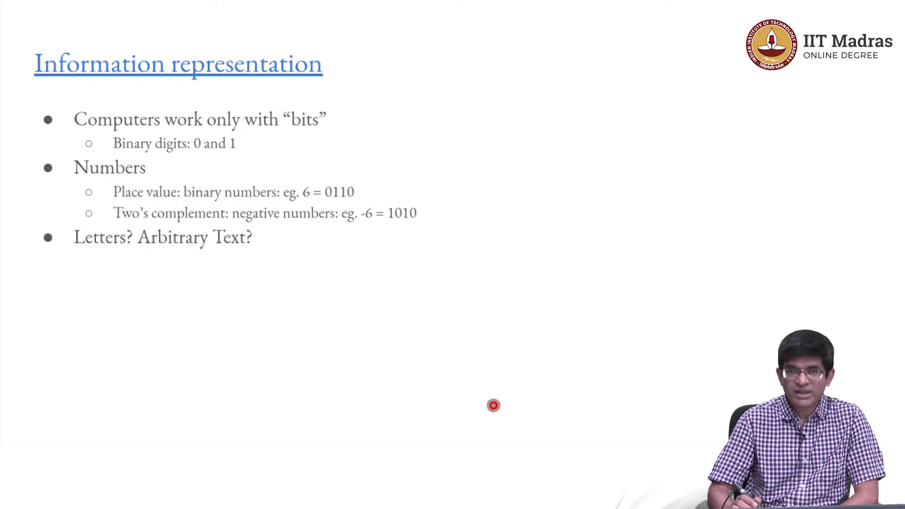
mouse_move(494, 408)
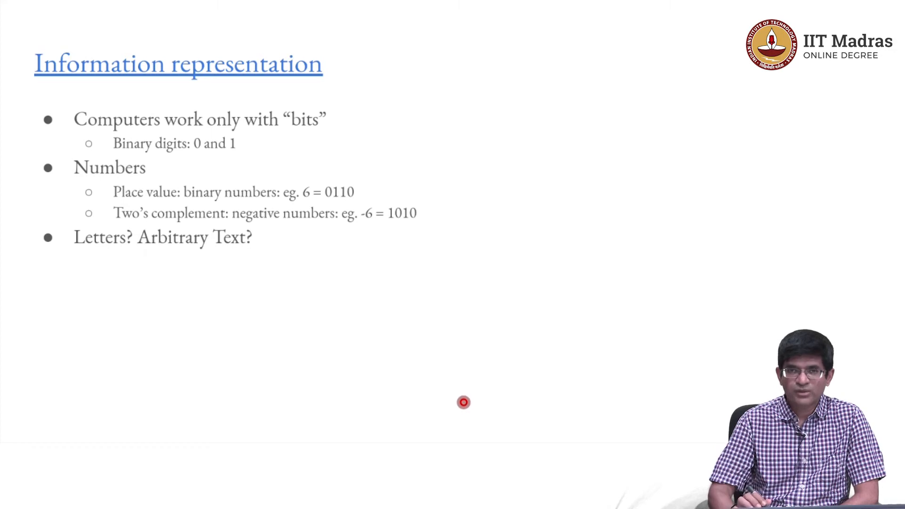
mouse_move(459, 407)
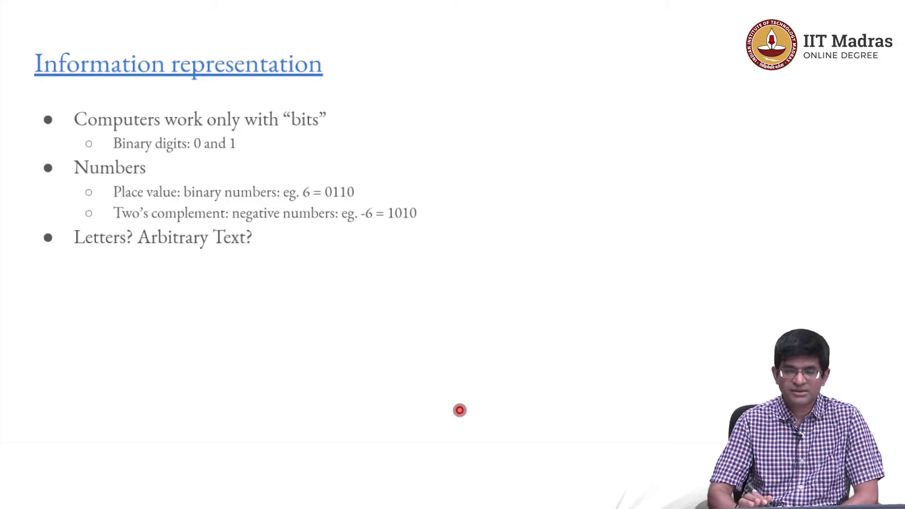
mouse_move(427, 418)
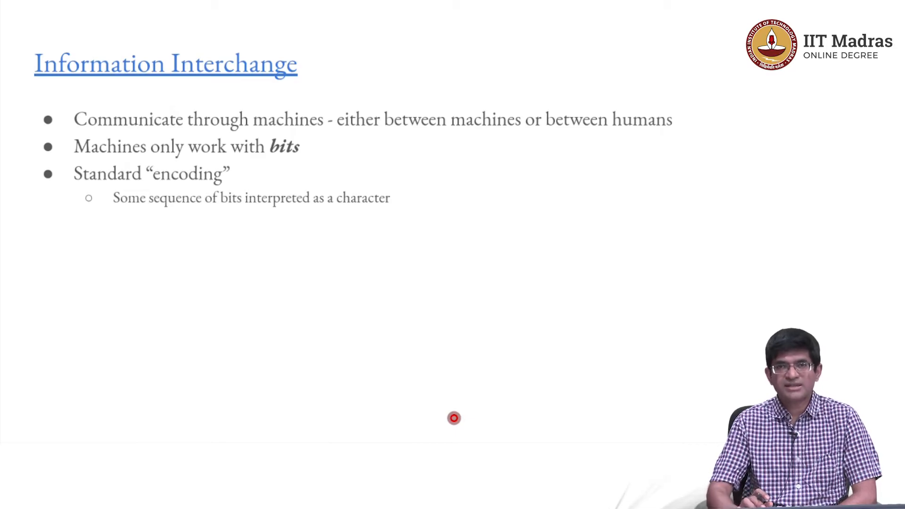
Advance to the Interpretation slide and underline the 0100 0001 question and its readings.
key(Right)
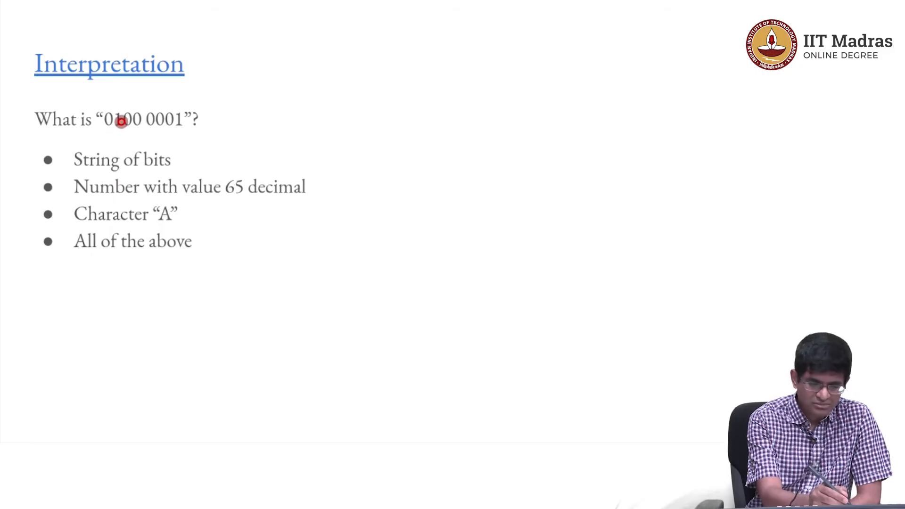
drag(101, 135, 205, 135)
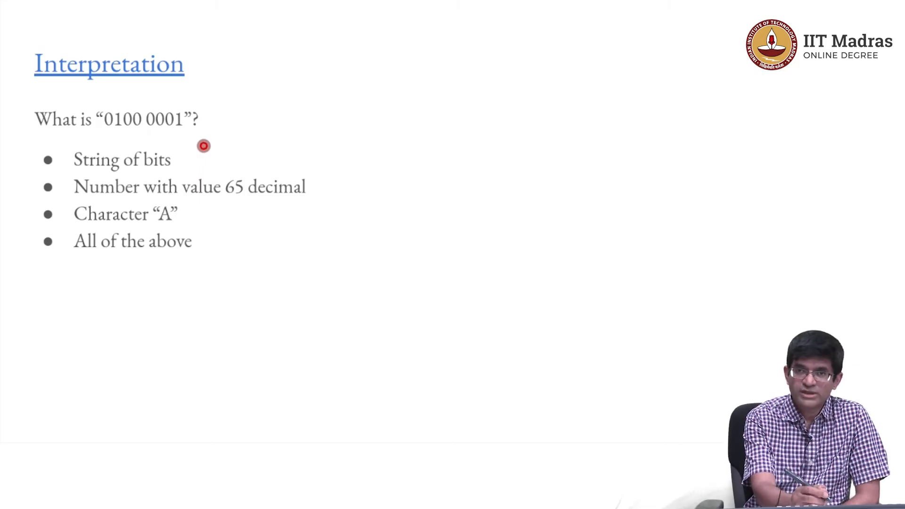
mouse_move(181, 166)
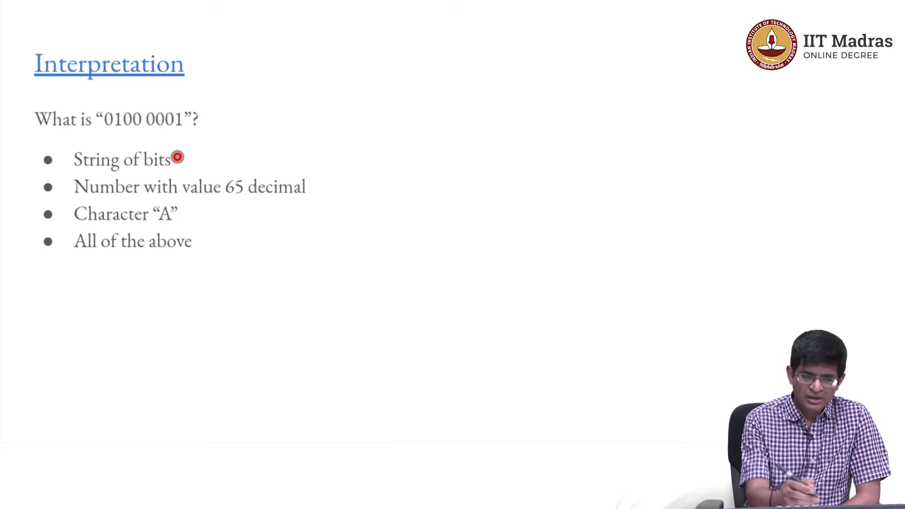
drag(101, 135, 161, 136)
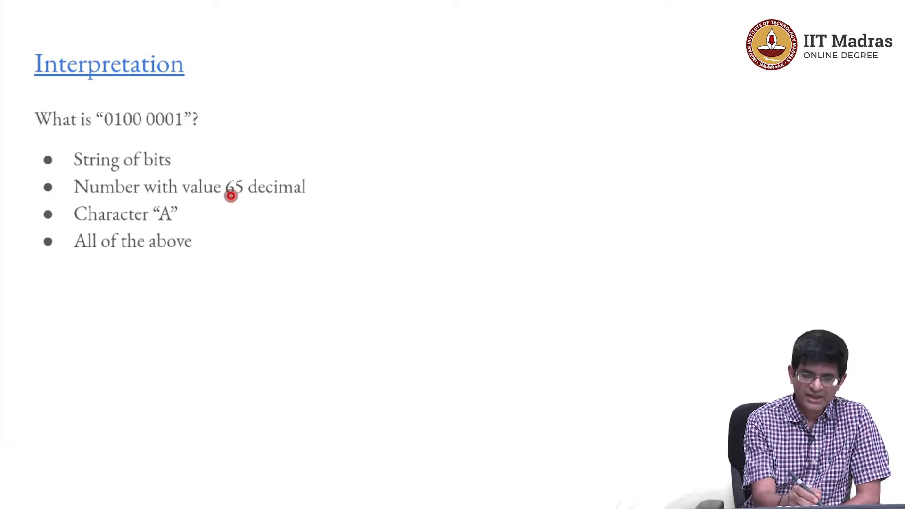
drag(223, 202, 260, 201)
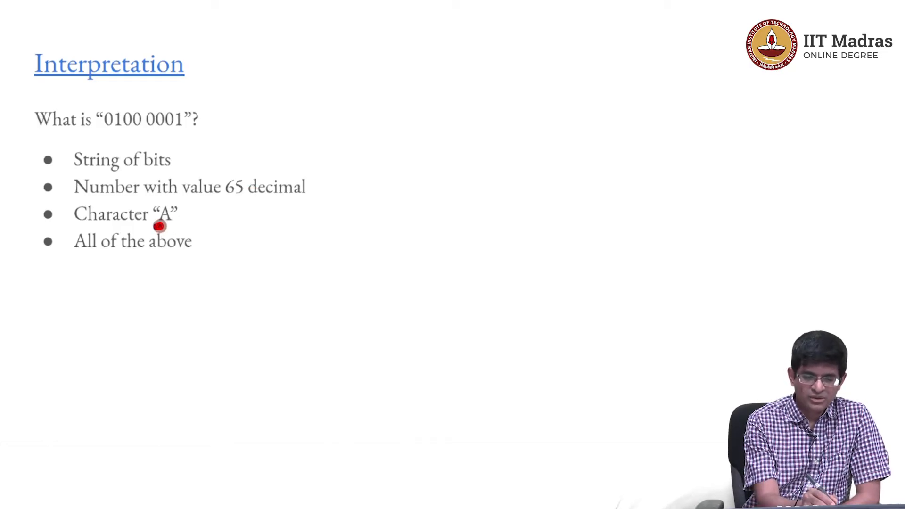
drag(161, 226, 185, 225)
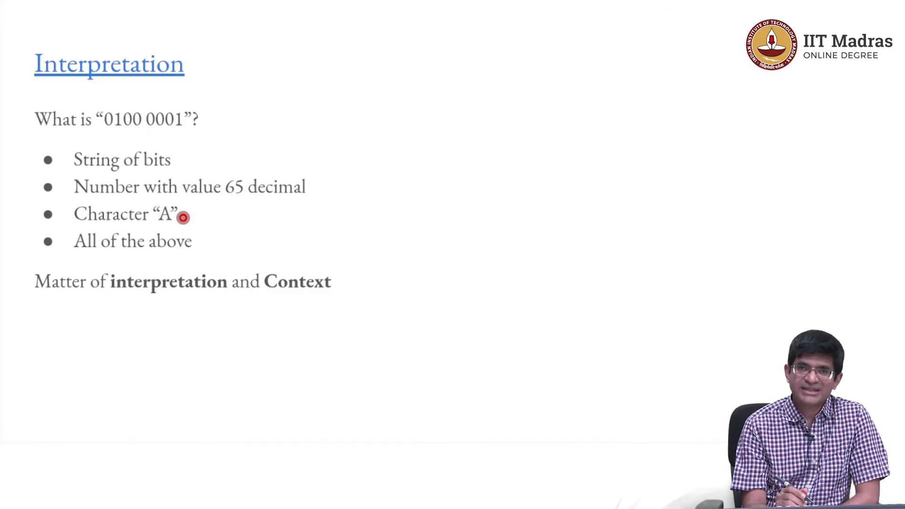
mouse_move(112, 300)
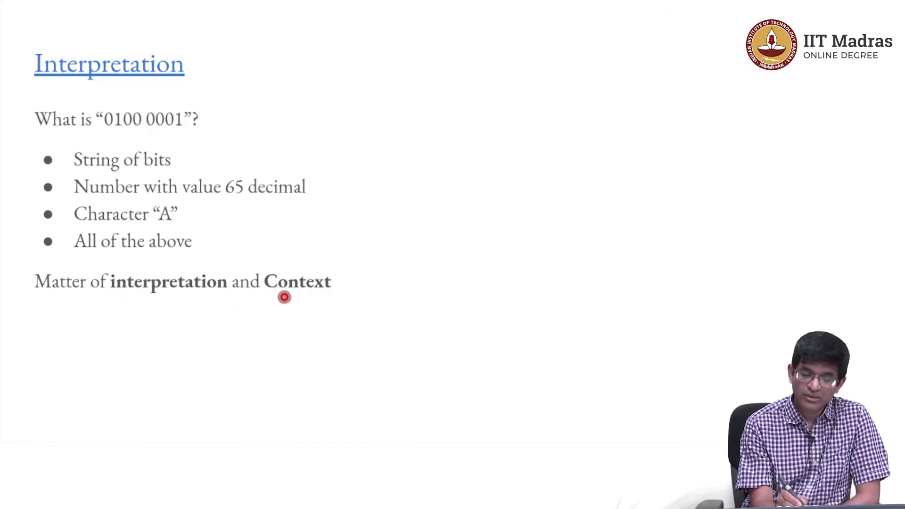
drag(260, 299, 337, 299)
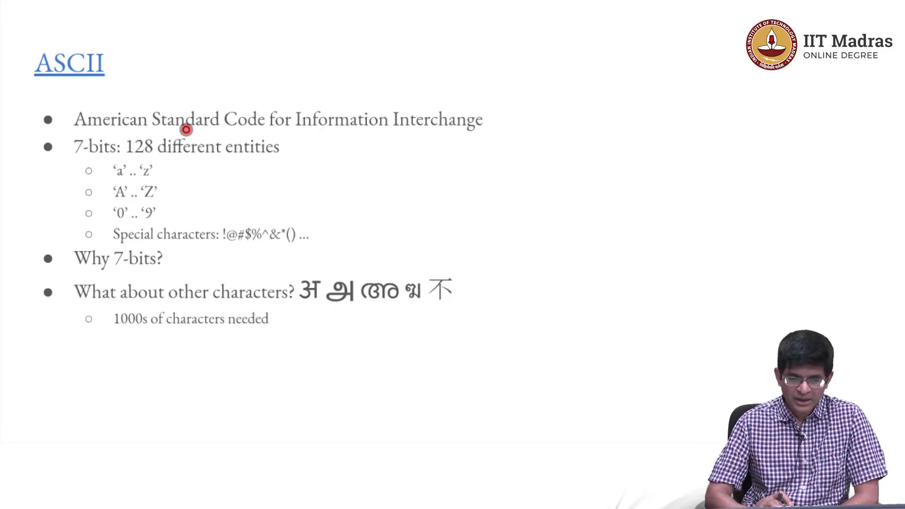
mouse_move(678, 362)
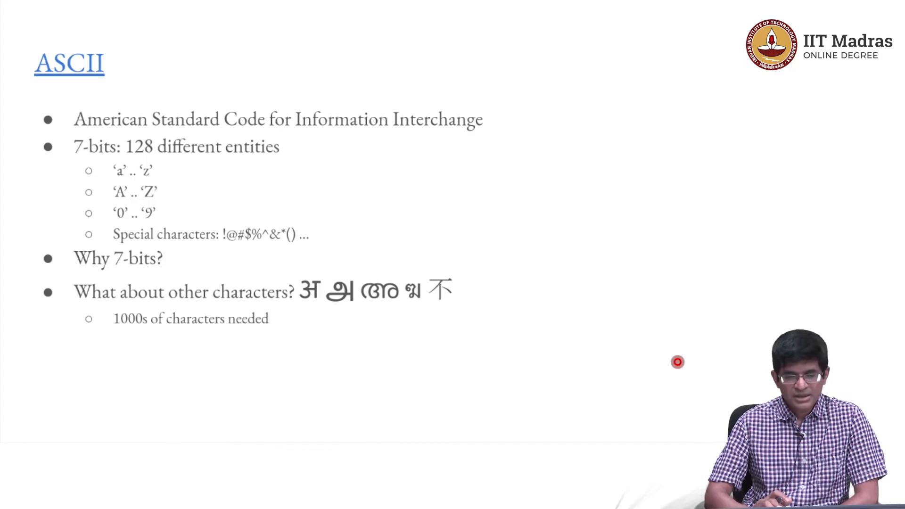
mouse_move(164, 168)
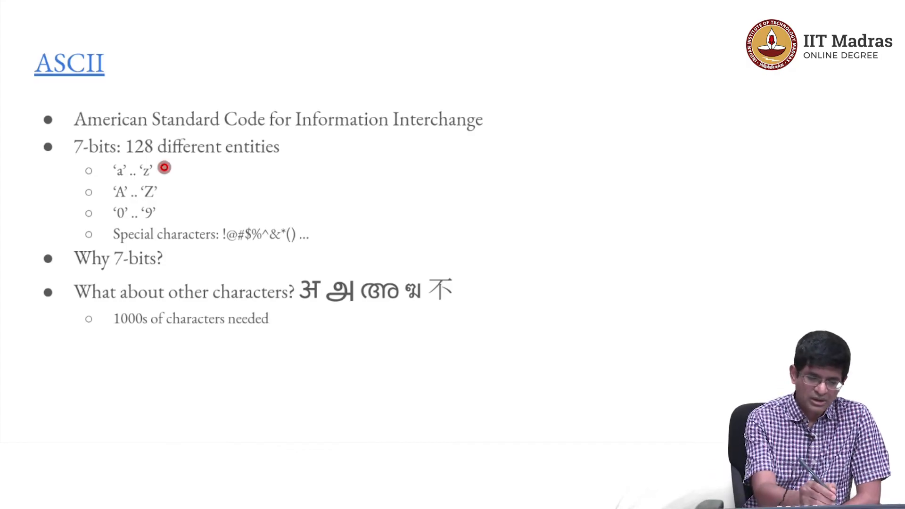
drag(164, 168, 194, 168)
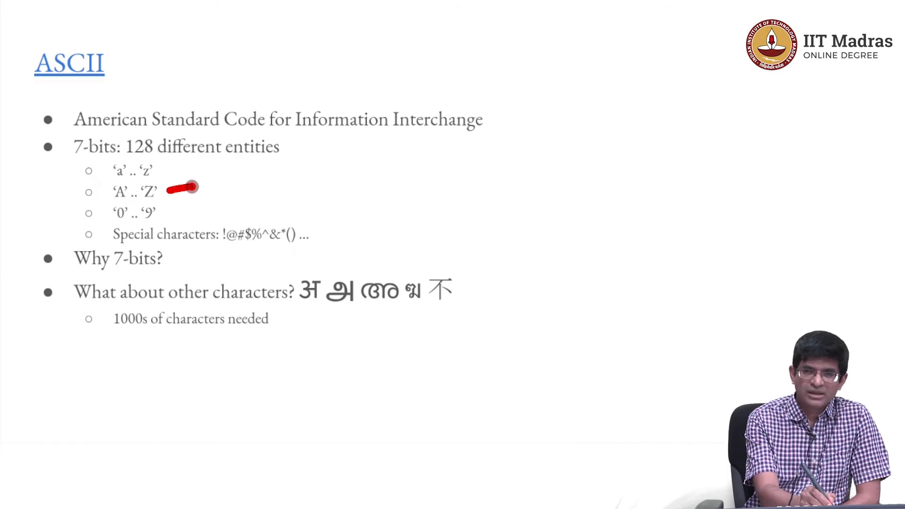
mouse_move(169, 168)
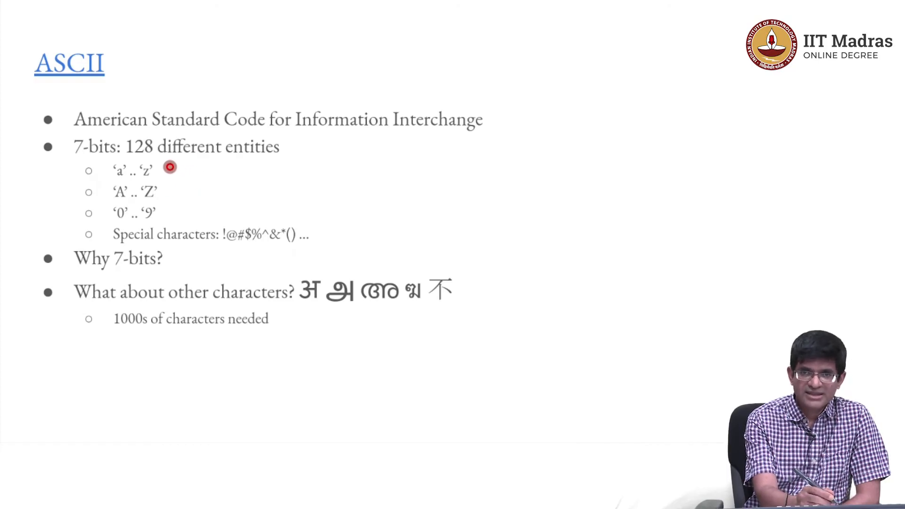
mouse_move(148, 185)
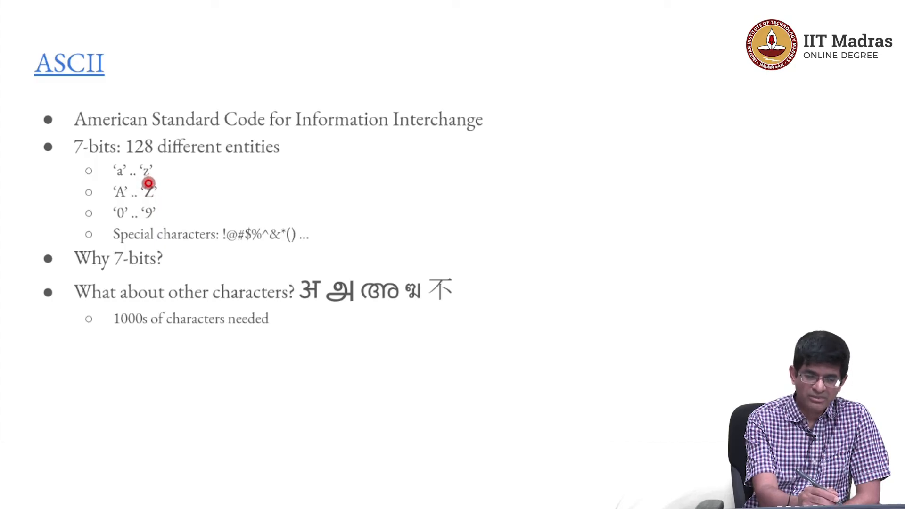
mouse_move(157, 170)
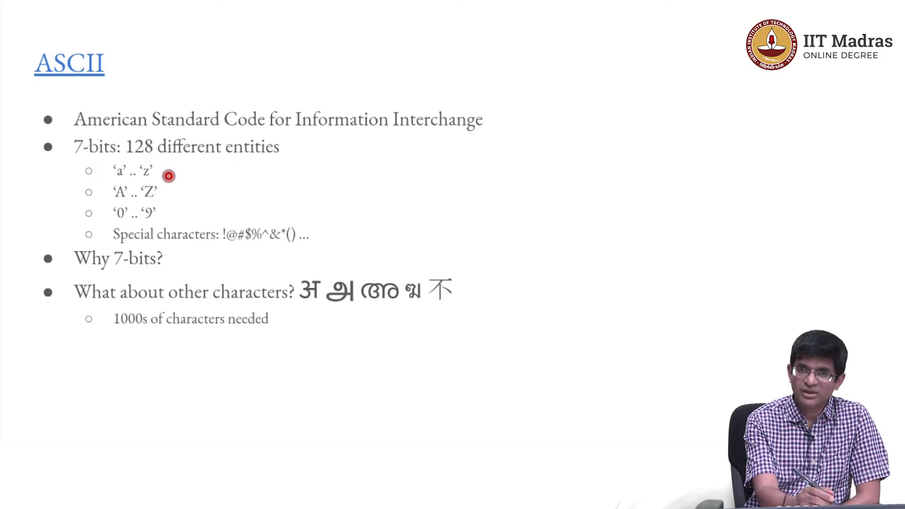
mouse_move(173, 171)
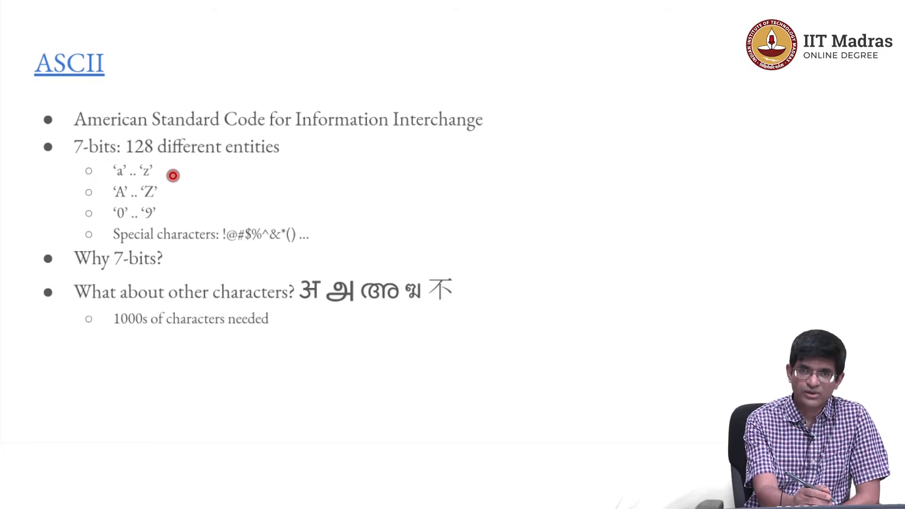
mouse_move(173, 210)
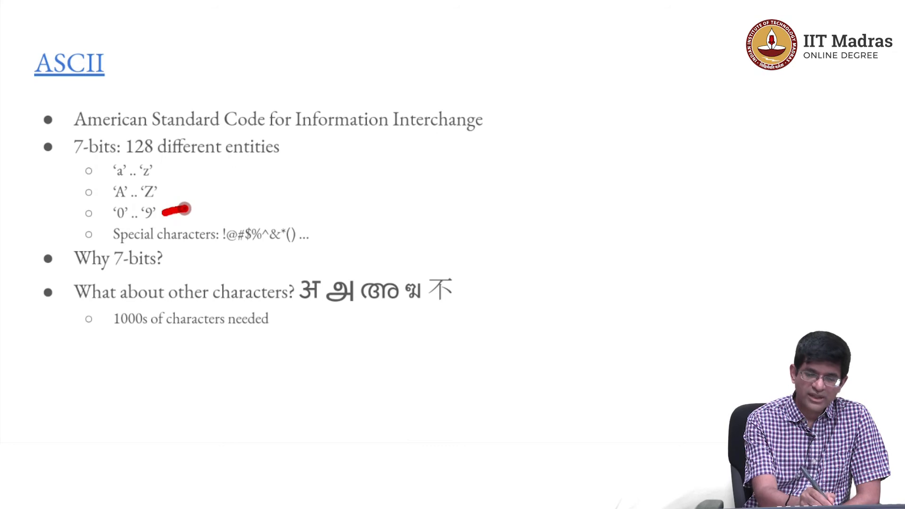
mouse_move(189, 199)
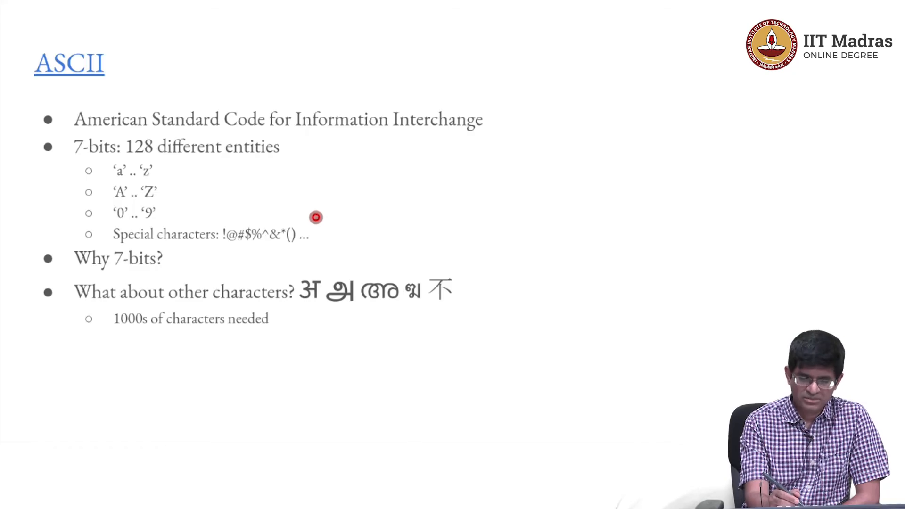
mouse_move(312, 220)
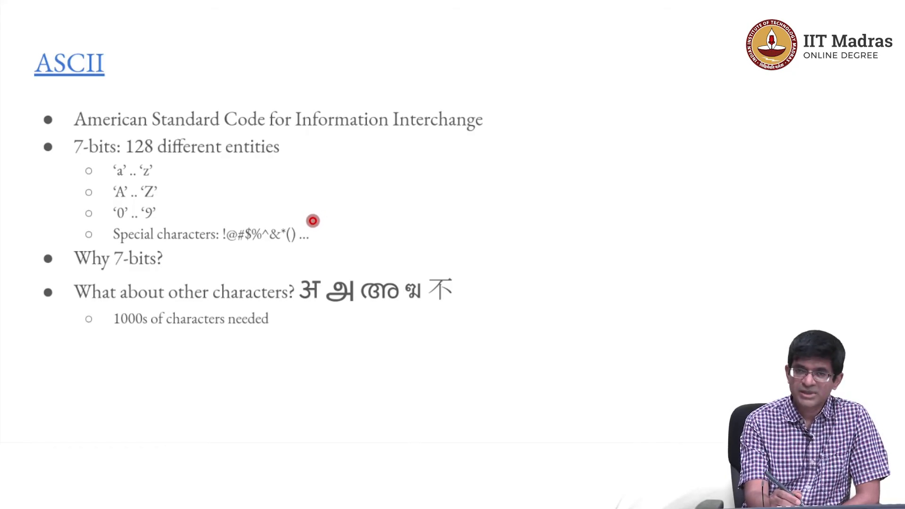
mouse_move(294, 226)
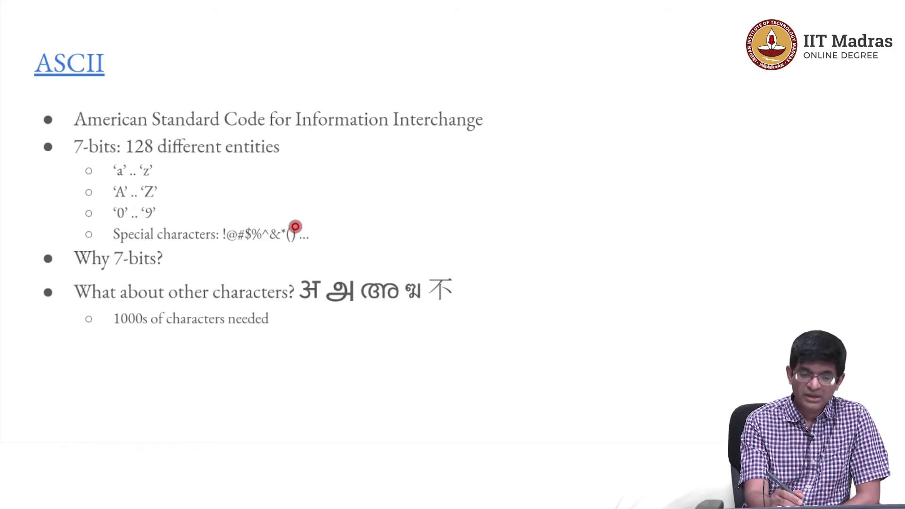
mouse_move(246, 211)
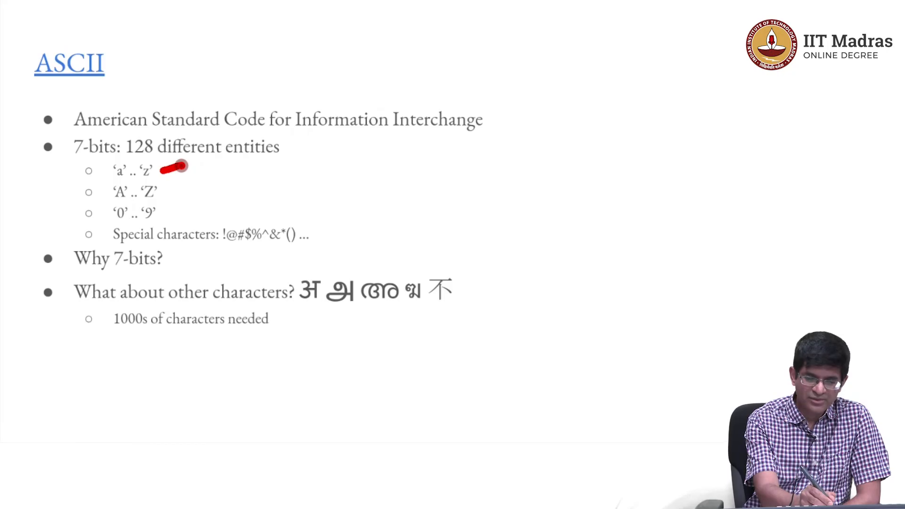
mouse_move(185, 187)
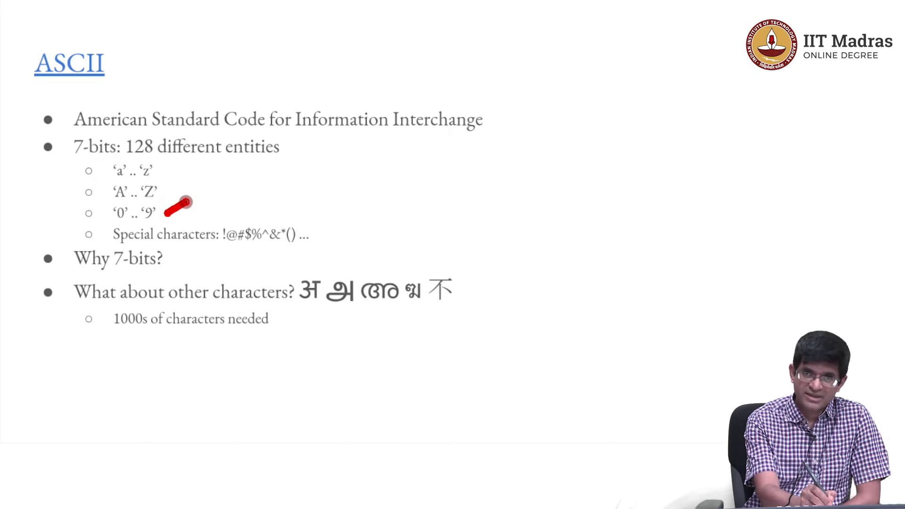
mouse_move(309, 212)
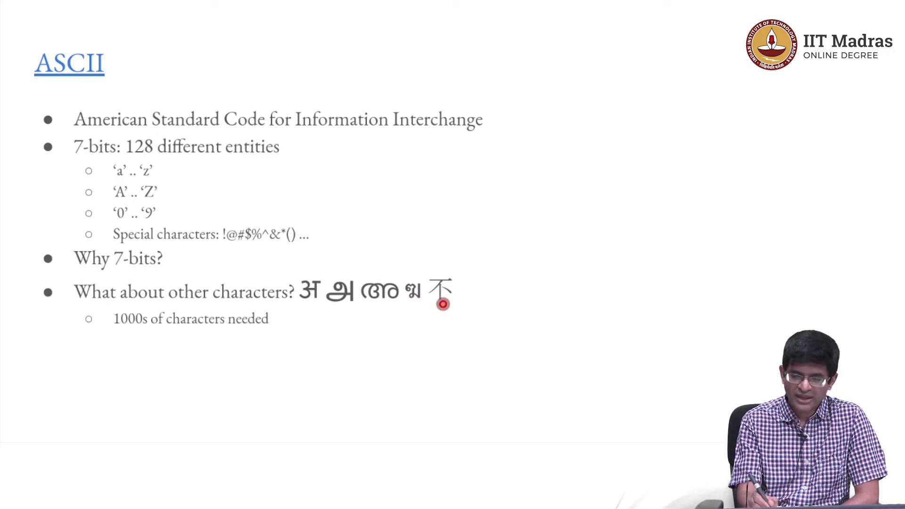
mouse_move(454, 423)
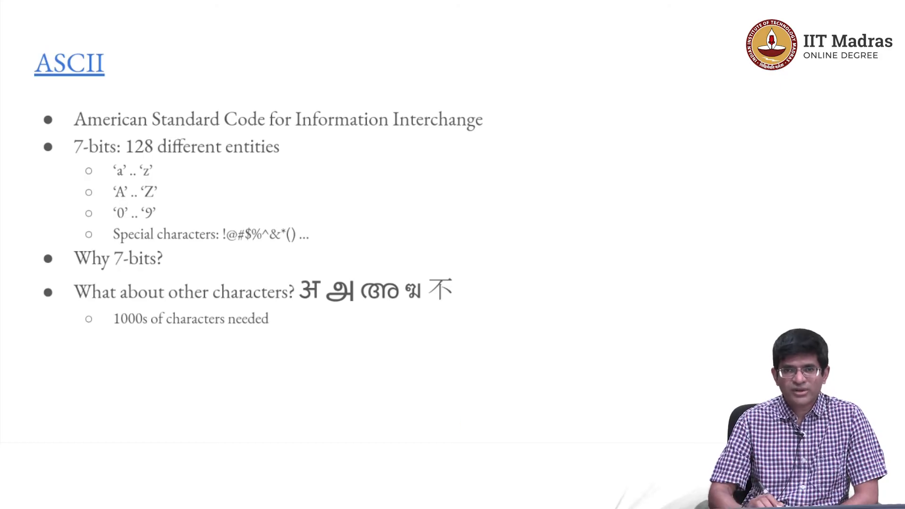
Reveal the 'What about other characters?' bullet with its script samples.
click(447, 408)
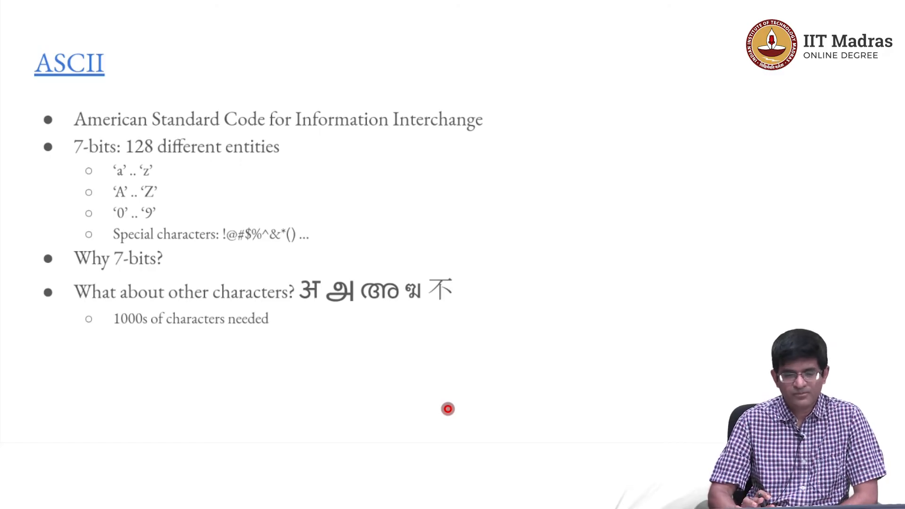
Advance to the Unicode slide listing UCS-2 and UCS-4 character limits.
key(Right)
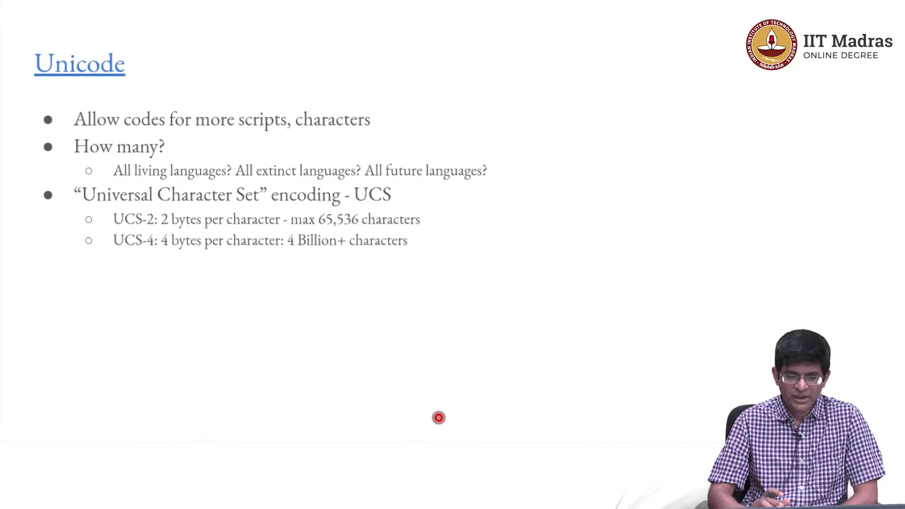
mouse_move(125, 224)
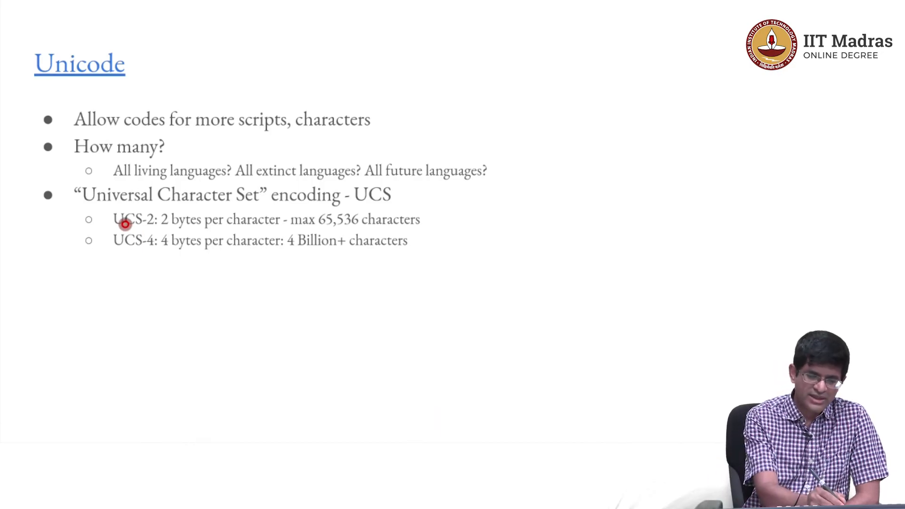
mouse_move(169, 230)
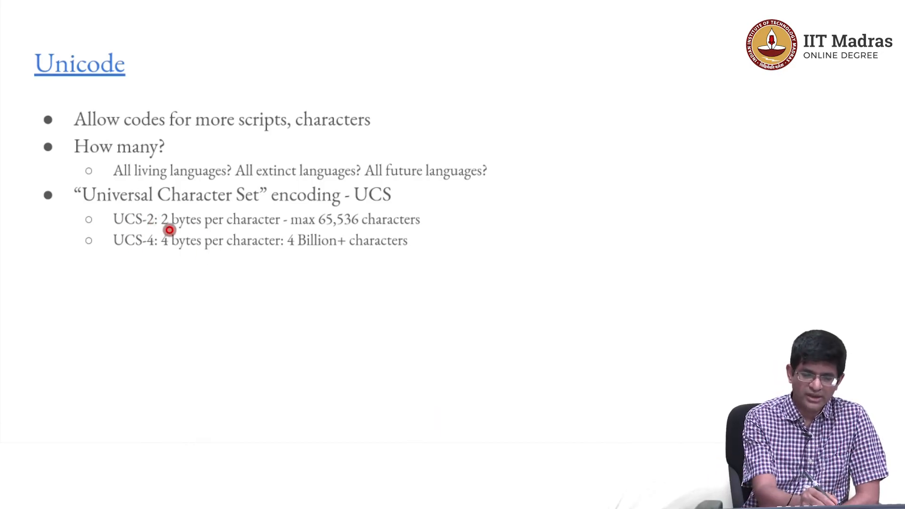
mouse_move(324, 226)
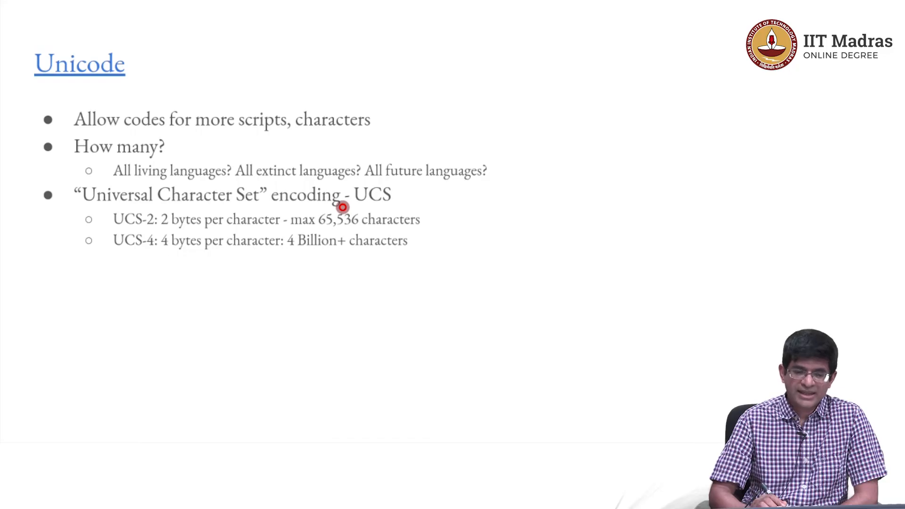
mouse_move(169, 227)
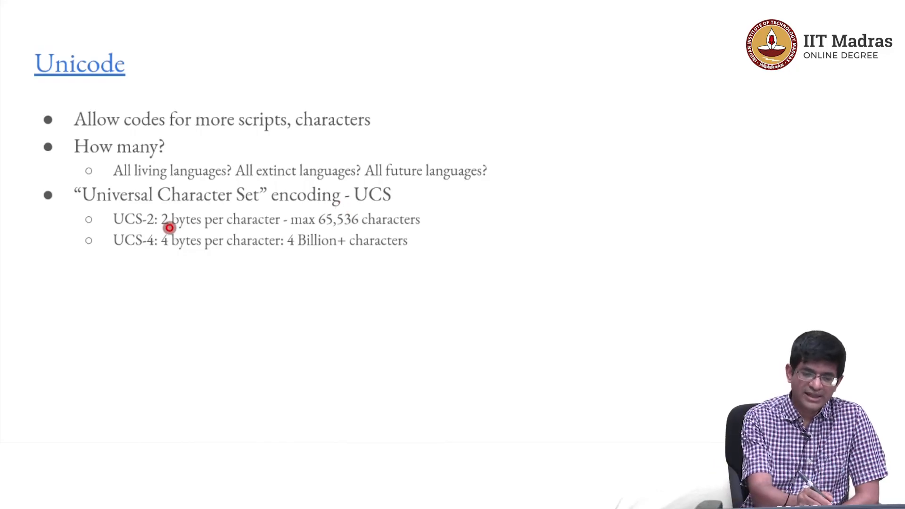
drag(167, 228, 217, 228)
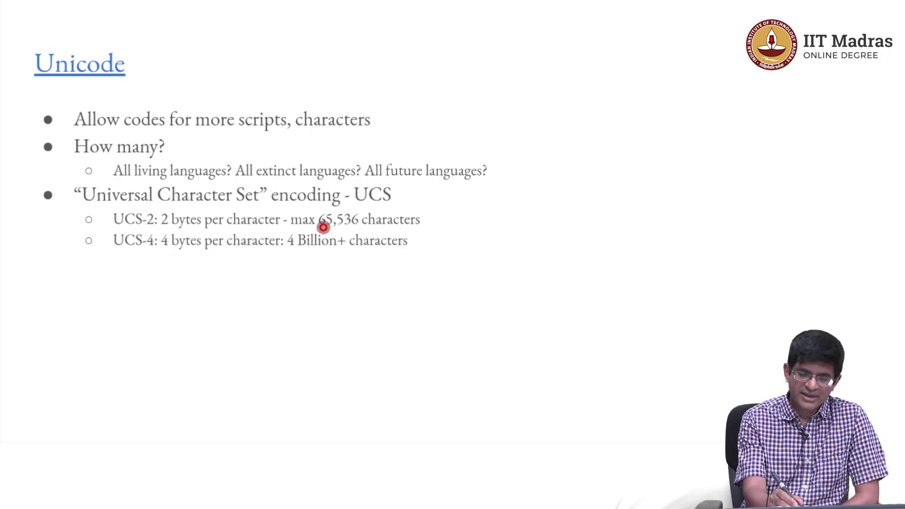
mouse_move(336, 226)
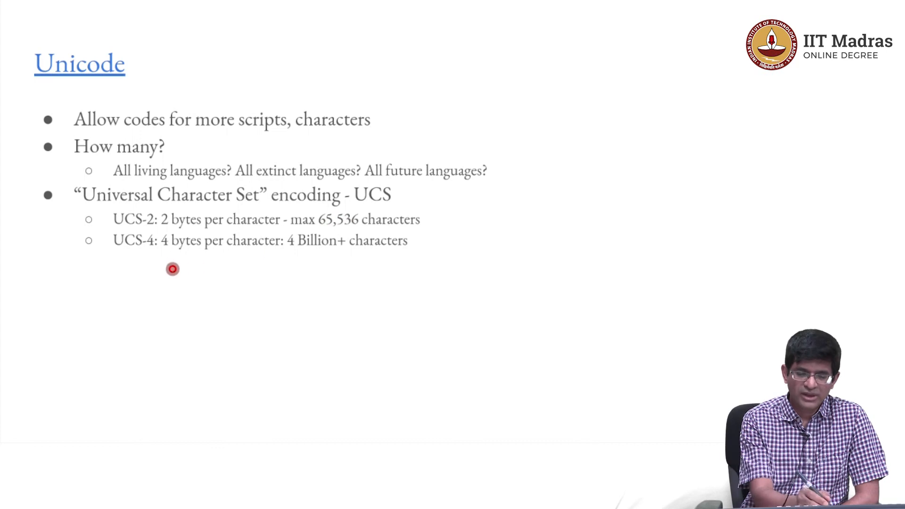
mouse_move(150, 251)
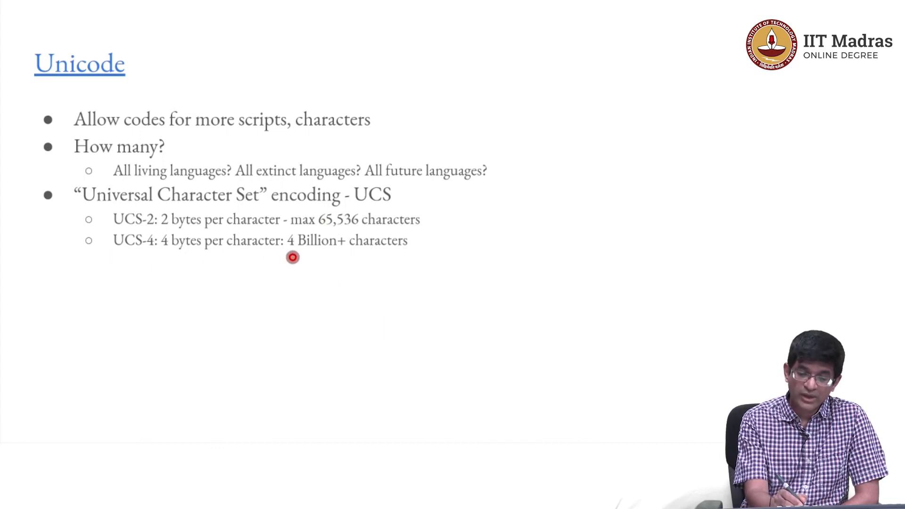
Draw a red underline beneath '4 Billion+' on the UCS-4 line.
drag(291, 256, 340, 255)
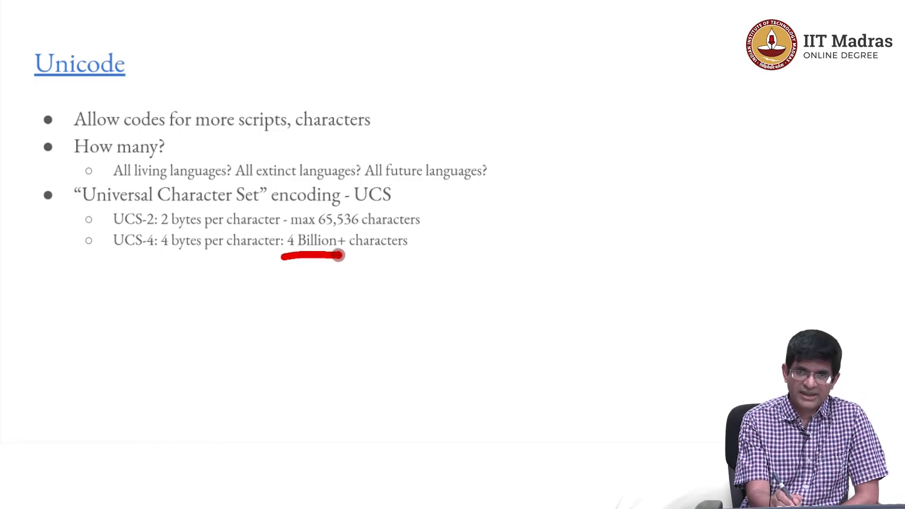